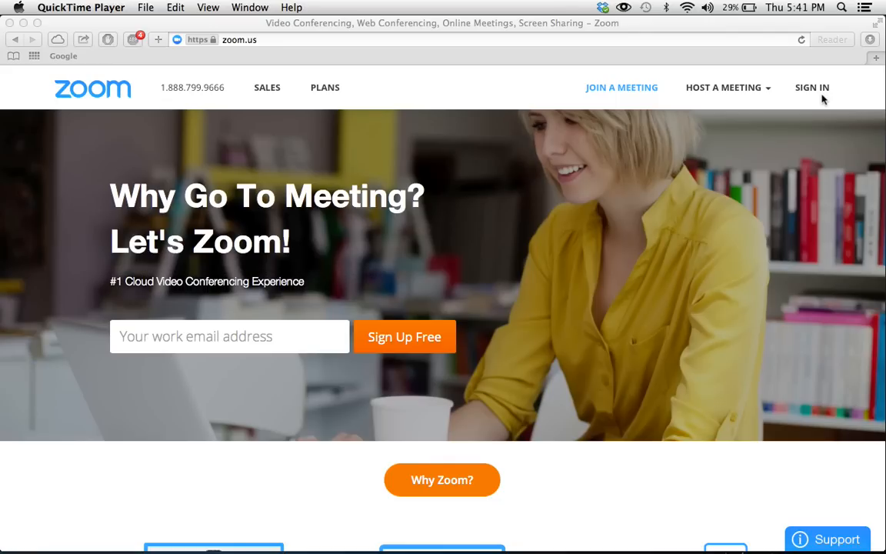
mouse_move(424, 191)
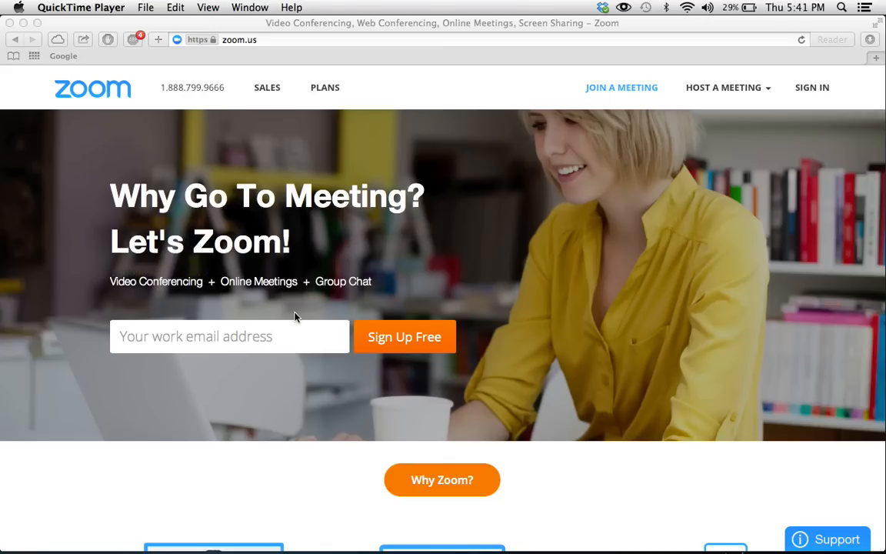
mouse_move(331, 340)
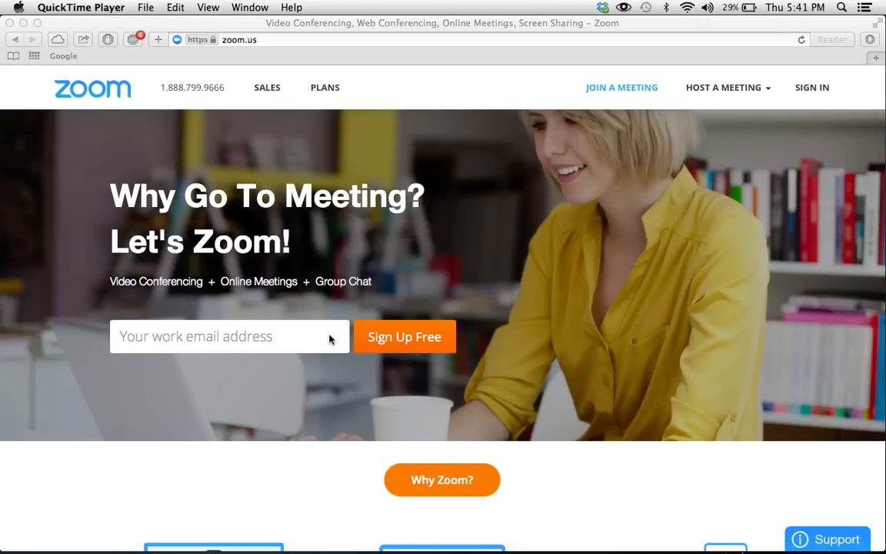
click(229, 335)
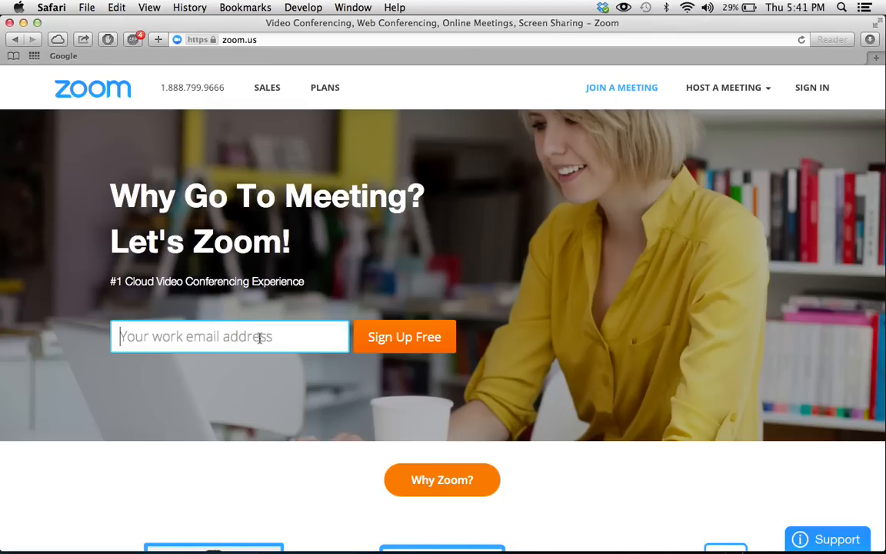
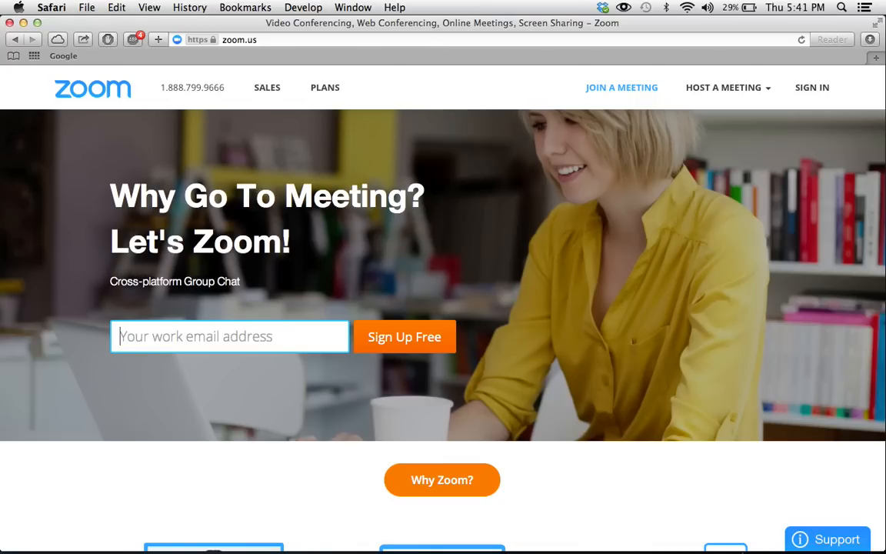
scroll(down, 3)
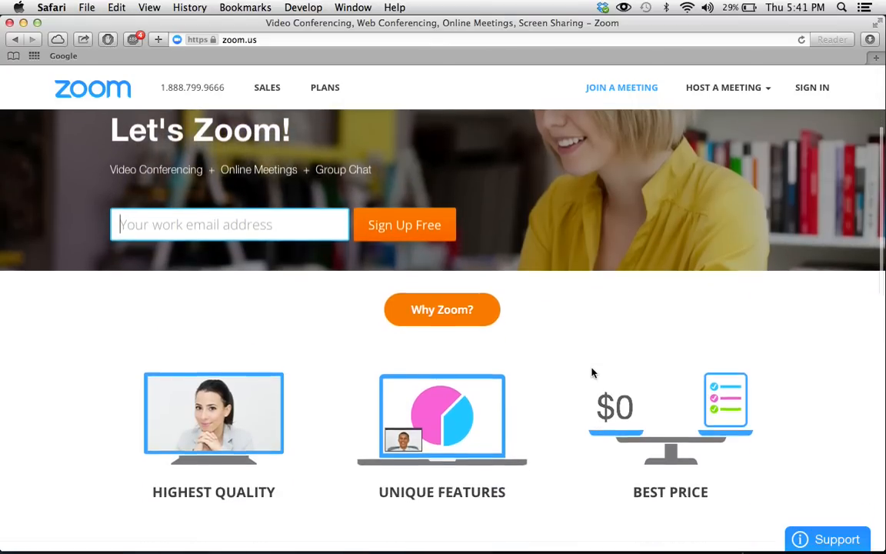
scroll(down, 3)
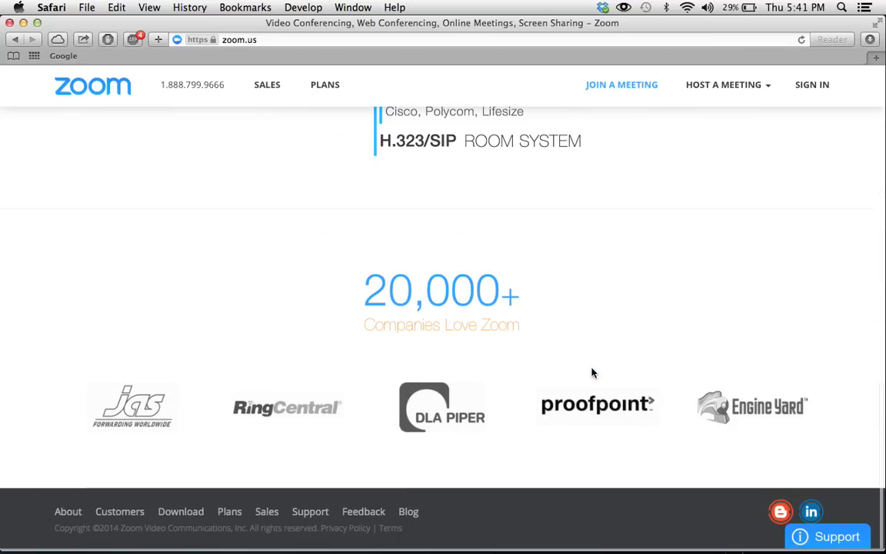
scroll(up, 3)
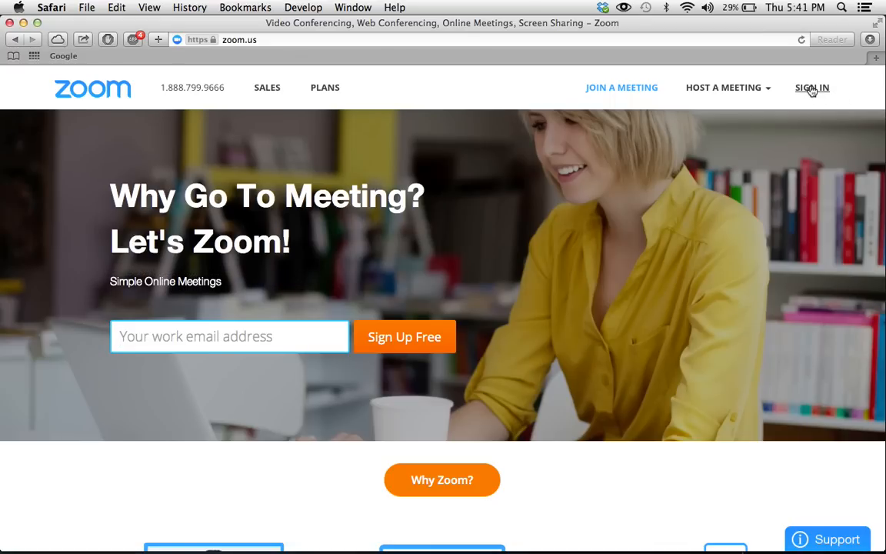
click(227, 335)
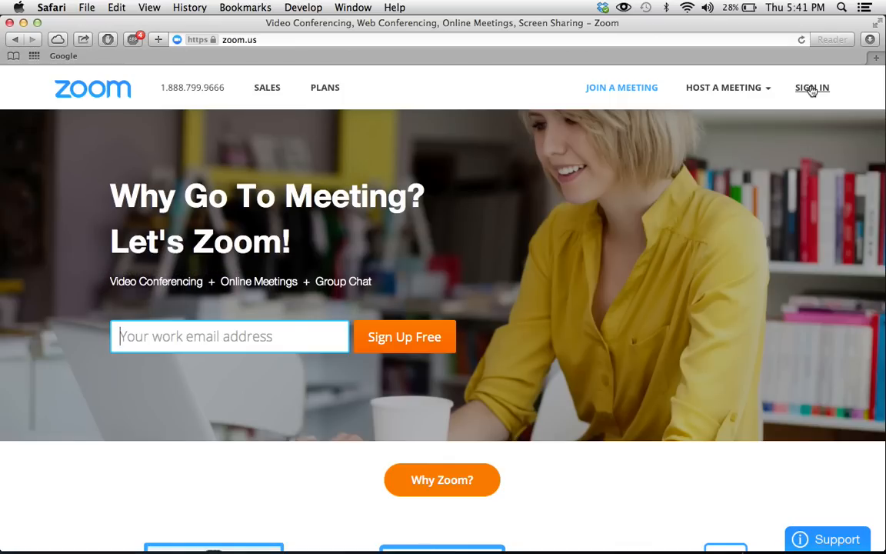
Go to the account sign-in page and sign in with the saved email and password.
click(812, 87)
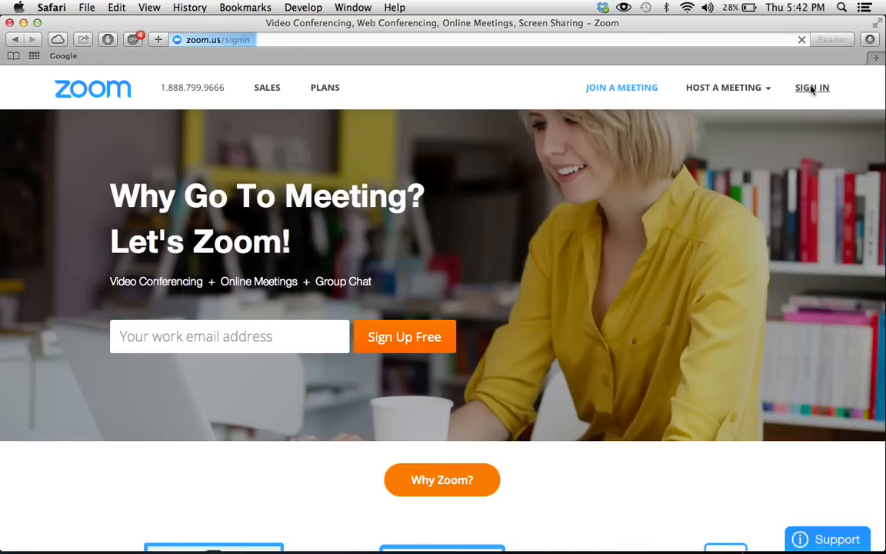
click(812, 86)
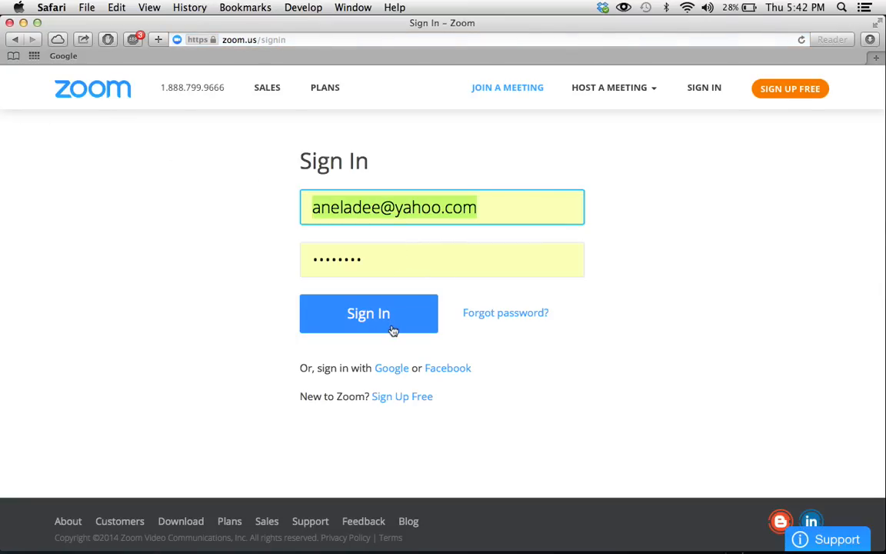
mouse_move(704, 88)
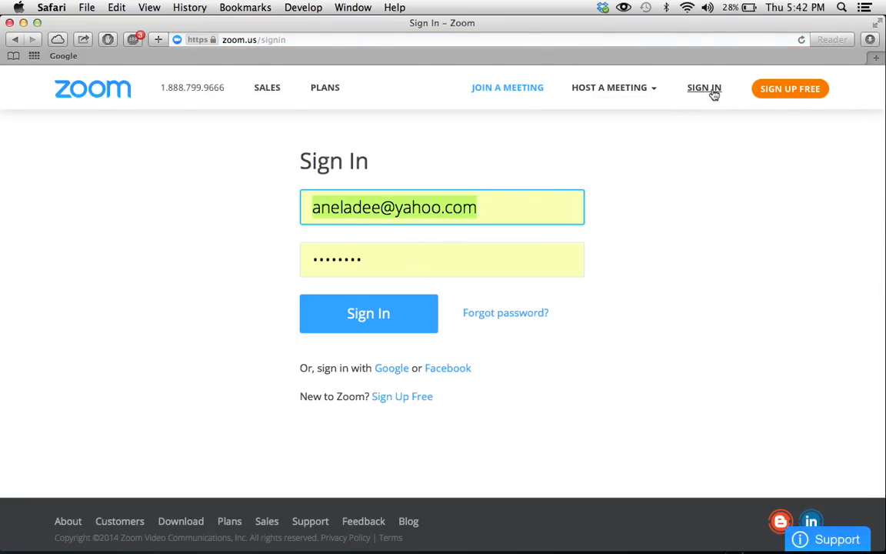
mouse_move(369, 313)
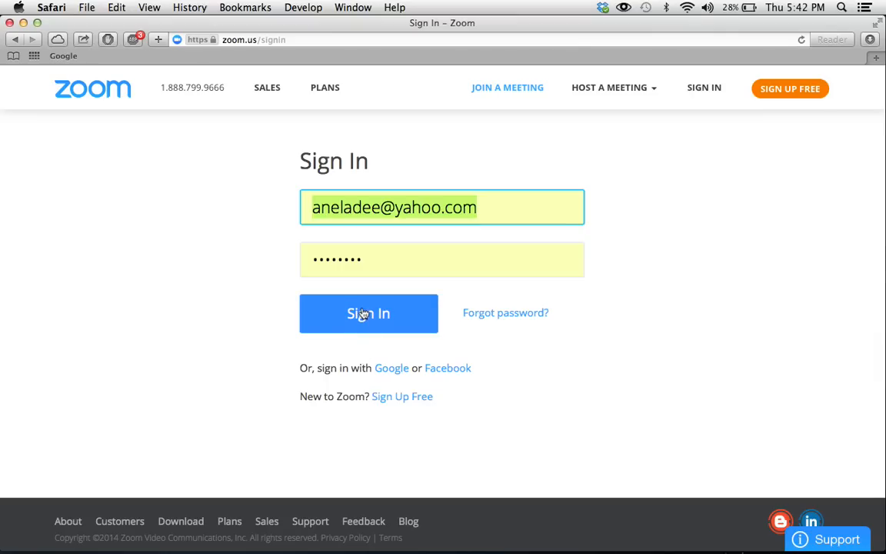
mouse_move(480, 193)
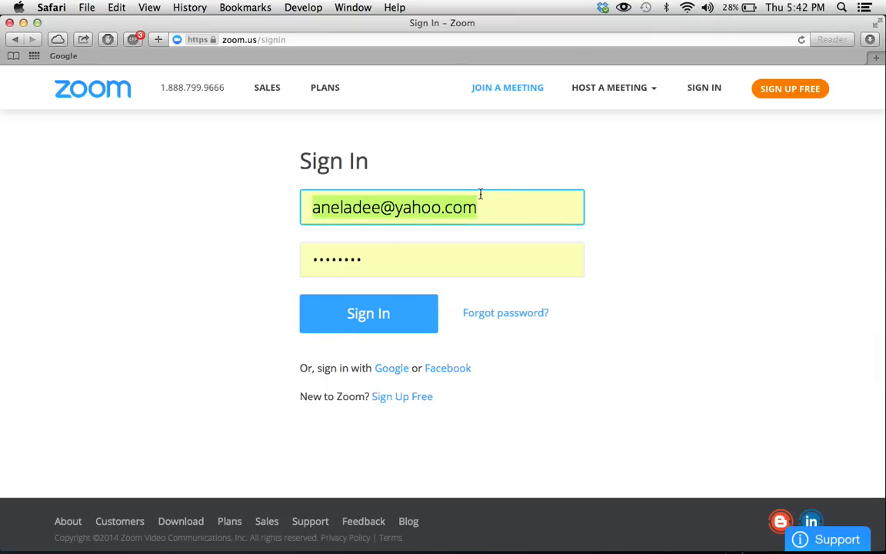
click(443, 259)
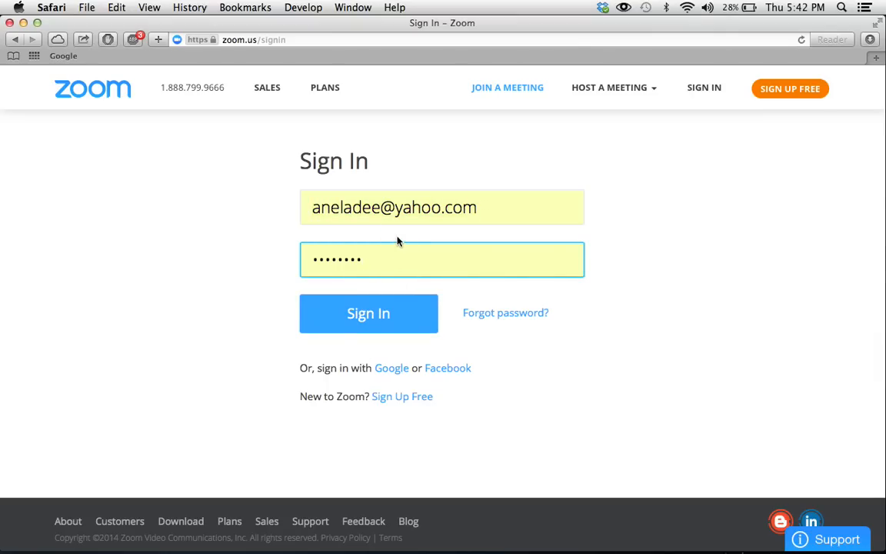
click(369, 314)
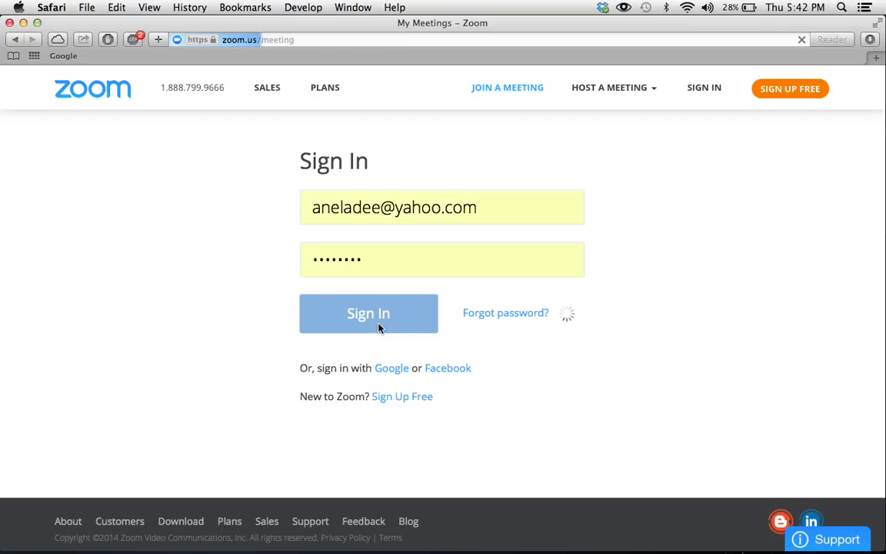
Finish signing in to reach My Meetings and begin scheduling a new meeting.
click(368, 314)
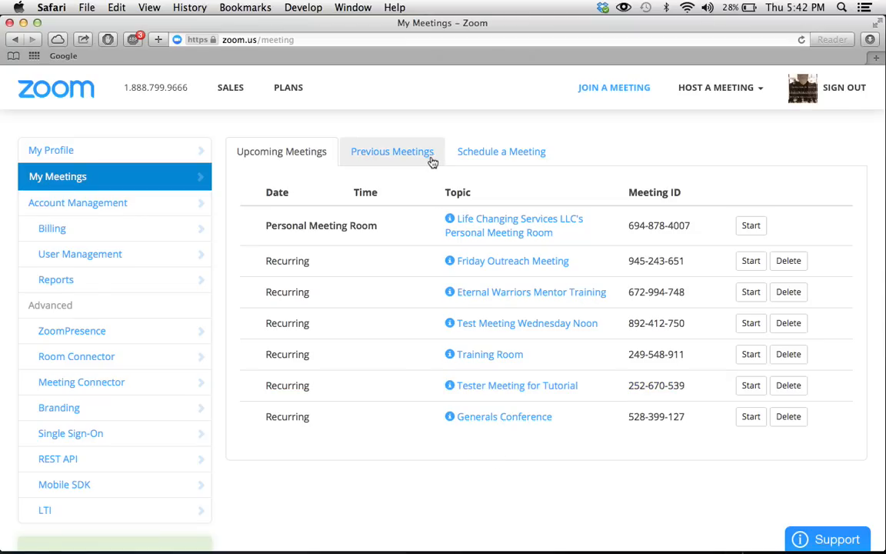
click(502, 151)
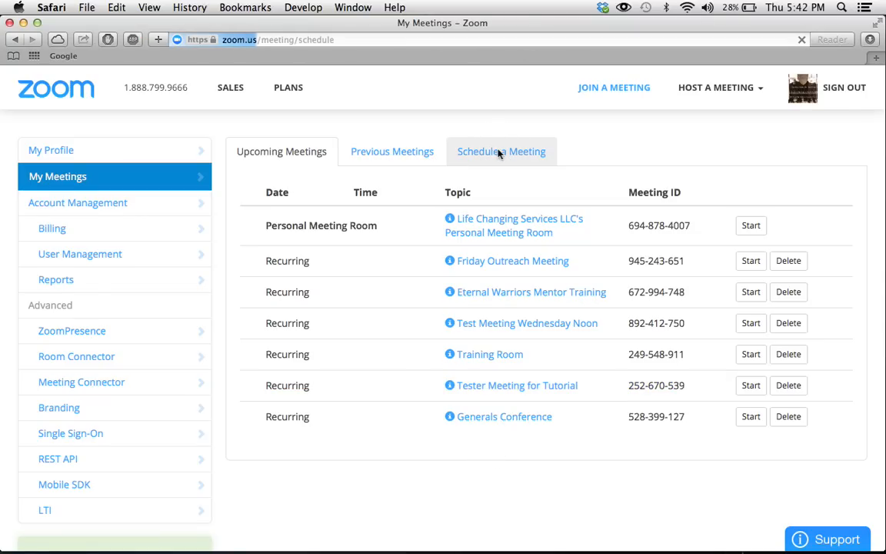
Set the meeting topic to '3rd Draft Practice Meeting', correcting a typo in 'Practice'.
click(502, 151)
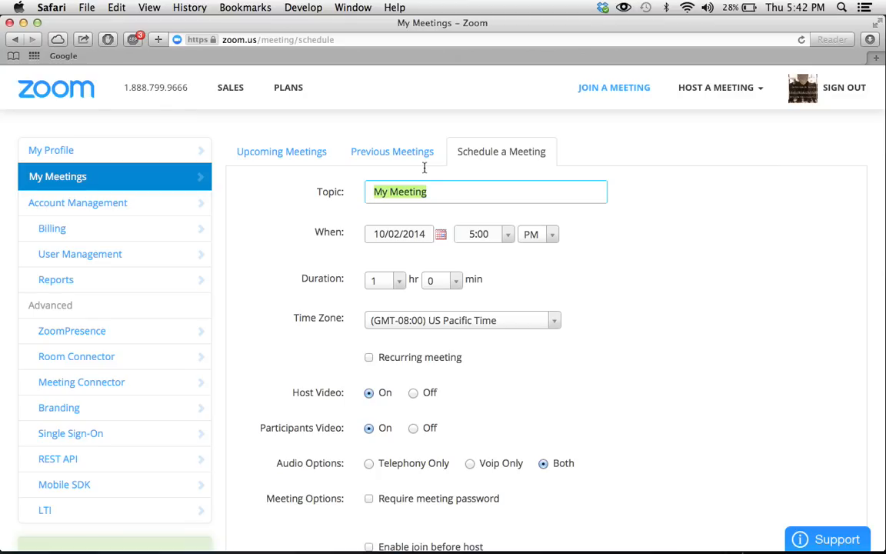
text(3rd)
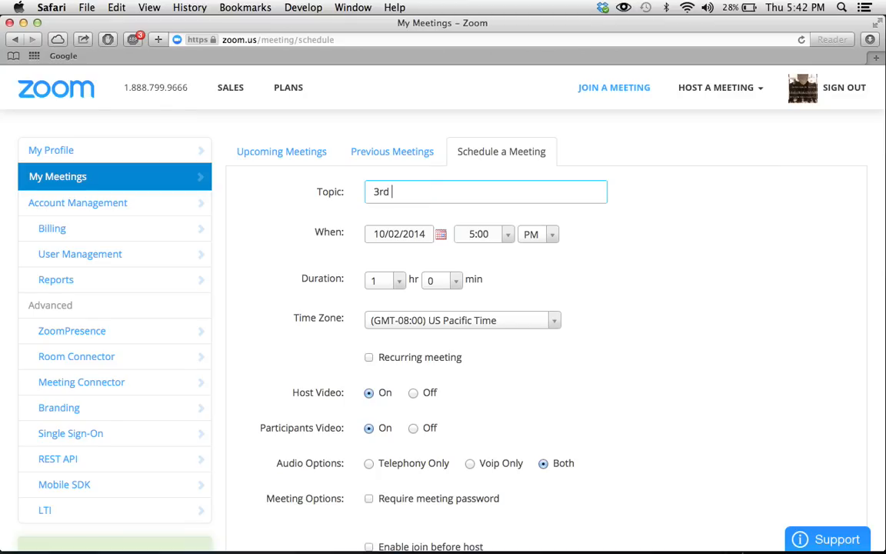
text(Draft P)
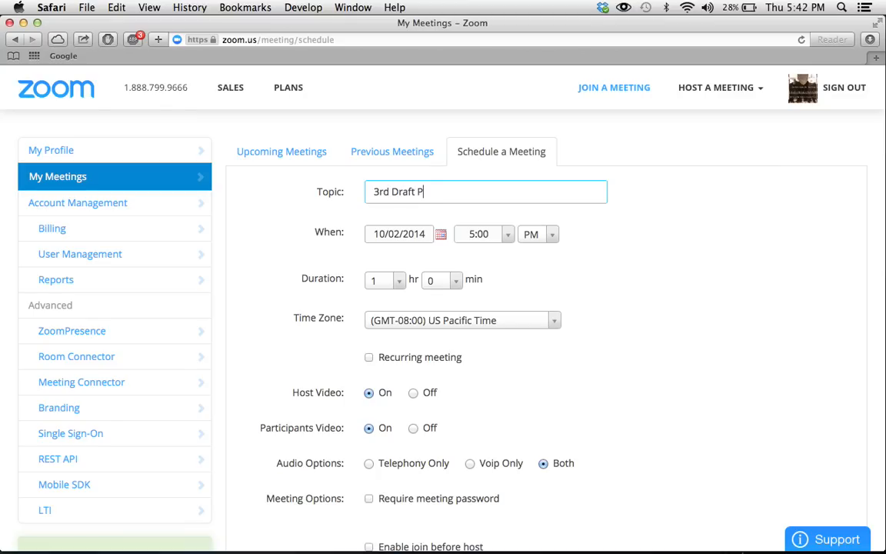
text(racice)
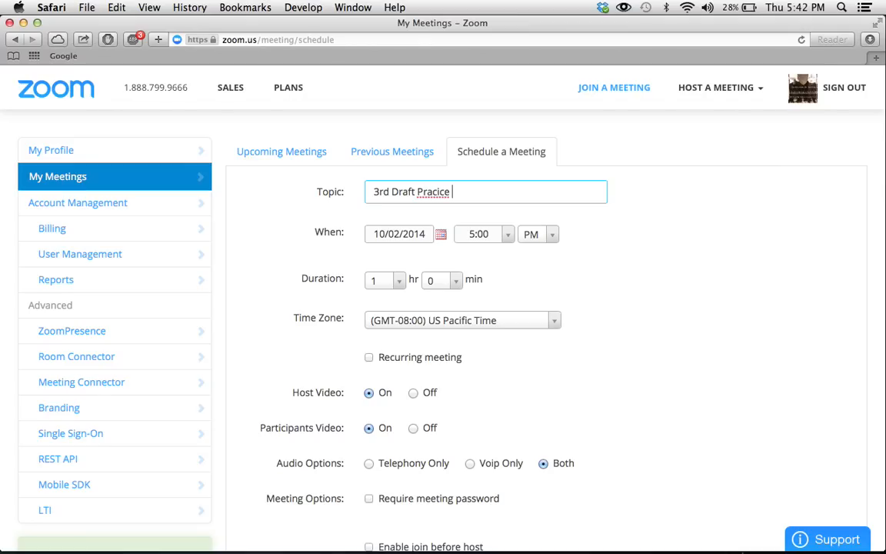
key(Backspace)
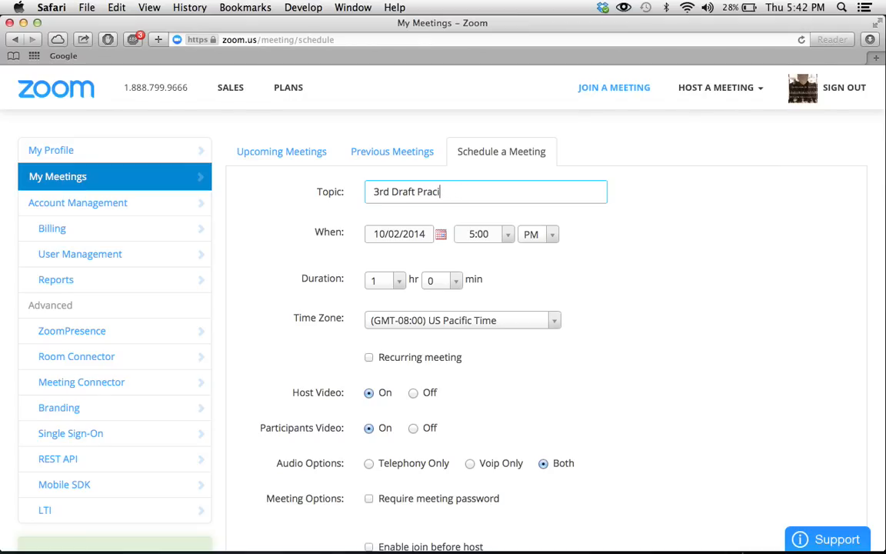
text(ice)
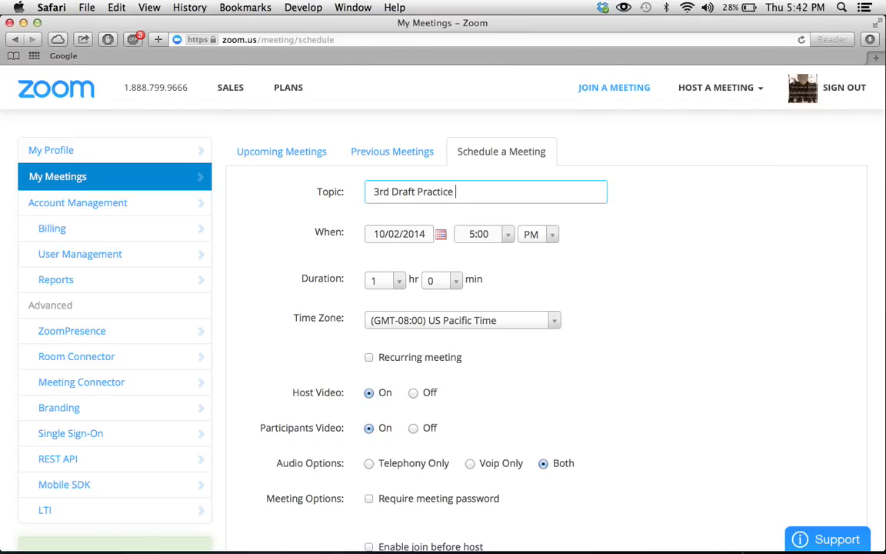
text(Meeting)
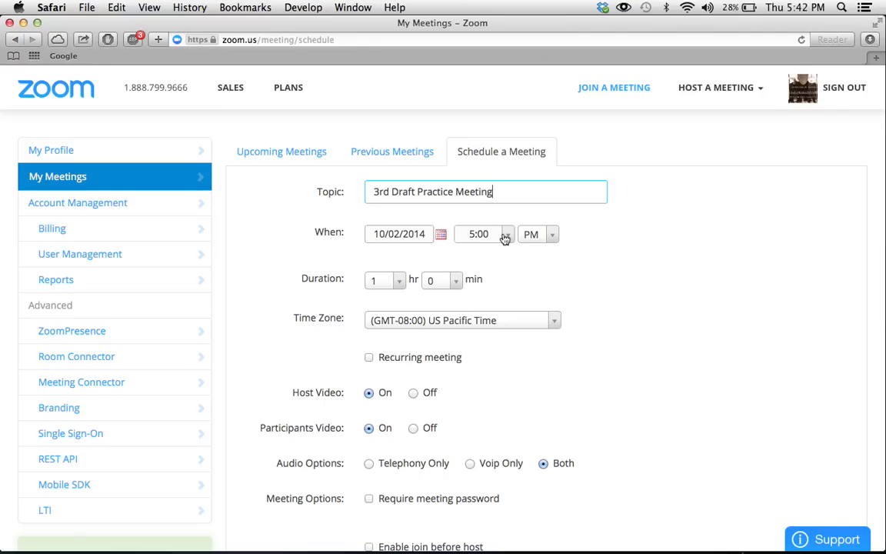
Set the start time to 6:30 PM and the duration to 3 hours.
click(508, 234)
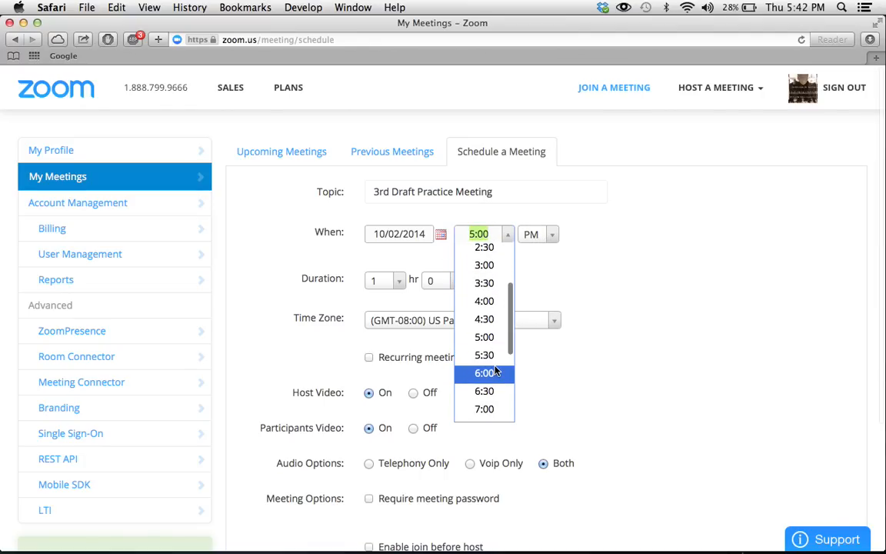
click(484, 374)
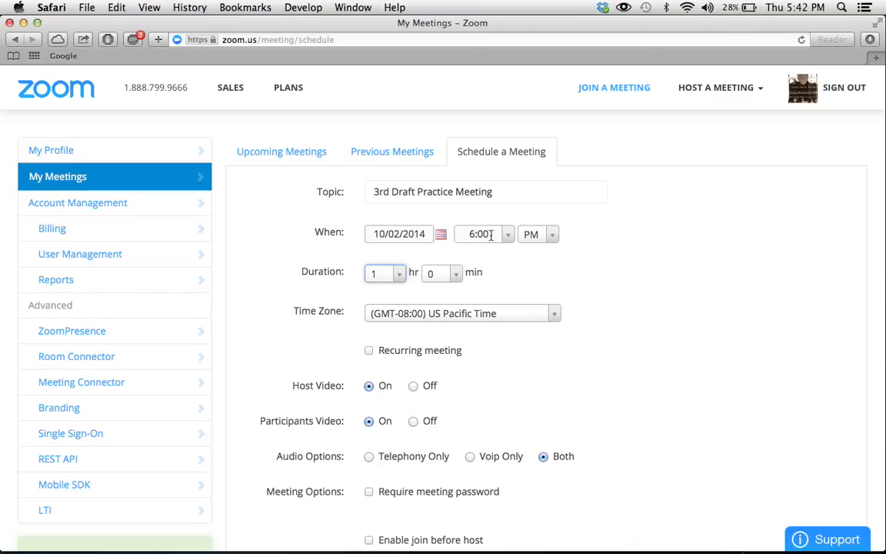
text(6:30)
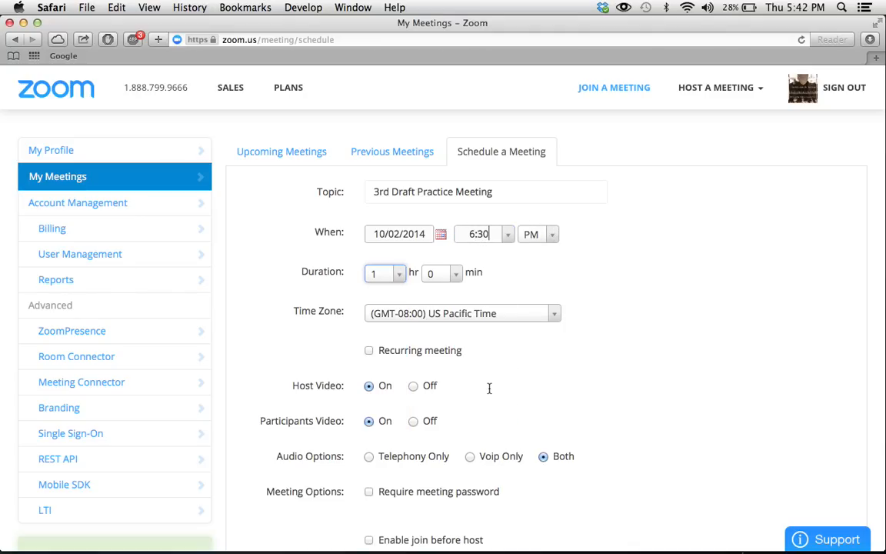
click(384, 274)
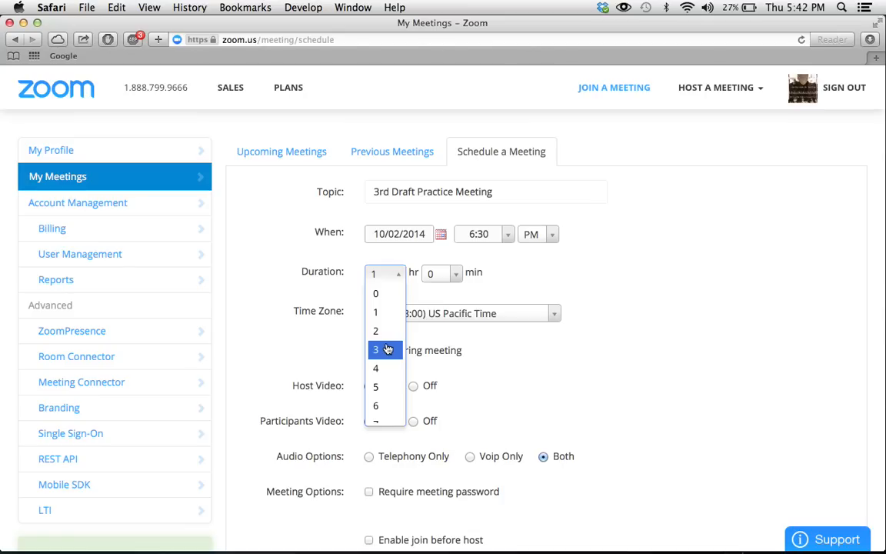
click(376, 350)
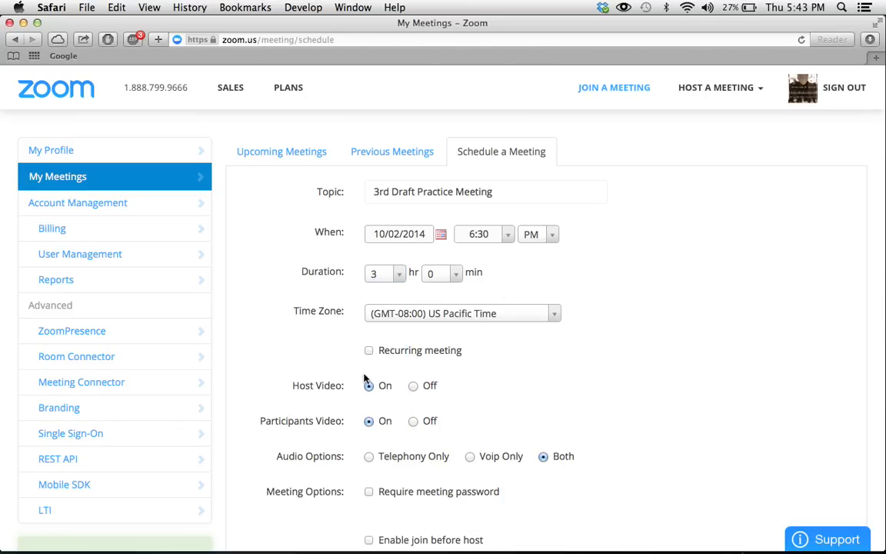
Mark the meeting as recurring, briefly toggling it off to compare the dated form.
click(369, 351)
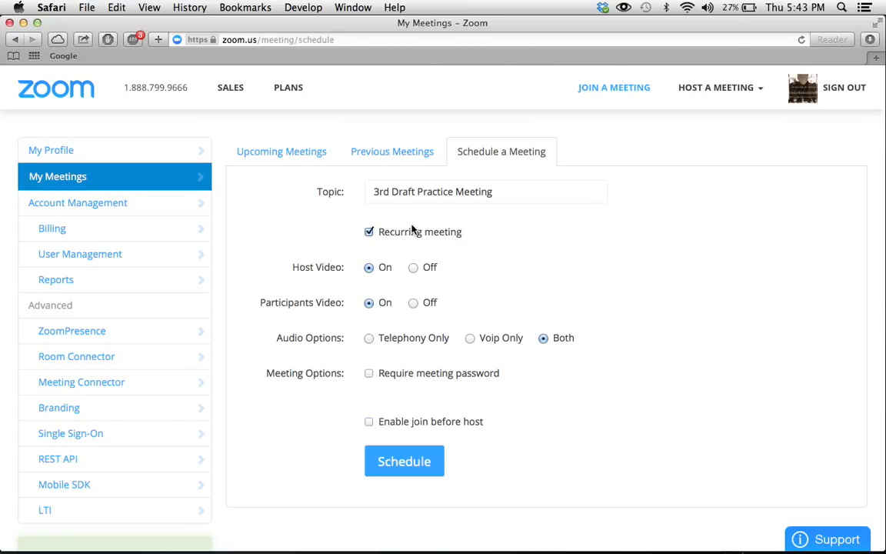
click(369, 231)
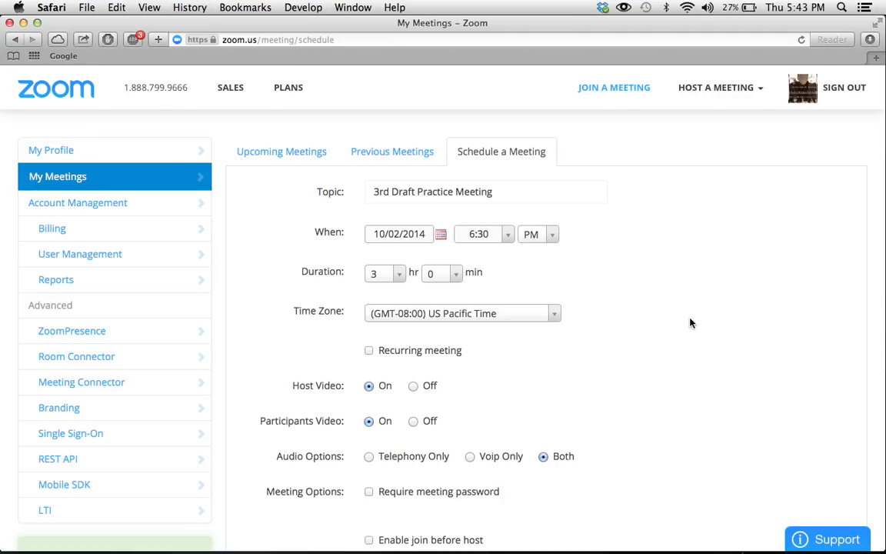
mouse_move(412, 354)
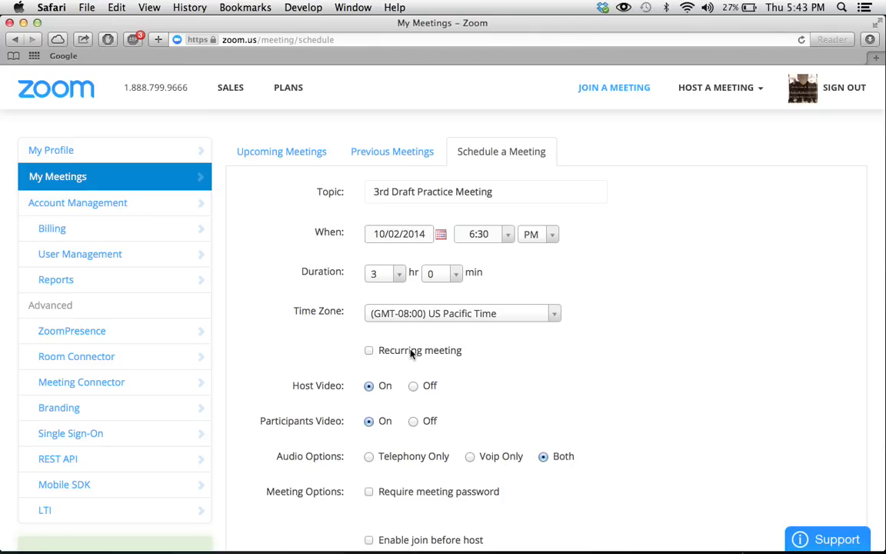
click(369, 351)
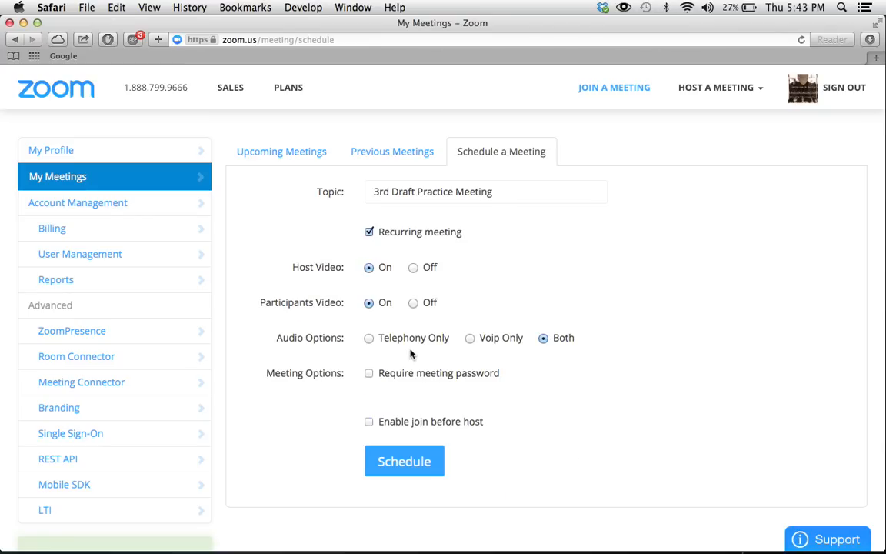
mouse_move(385, 238)
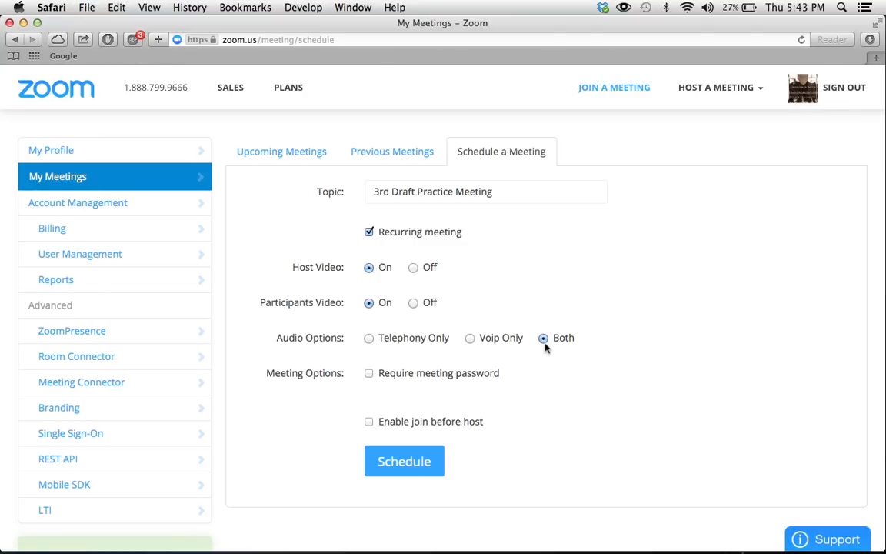
mouse_move(378, 382)
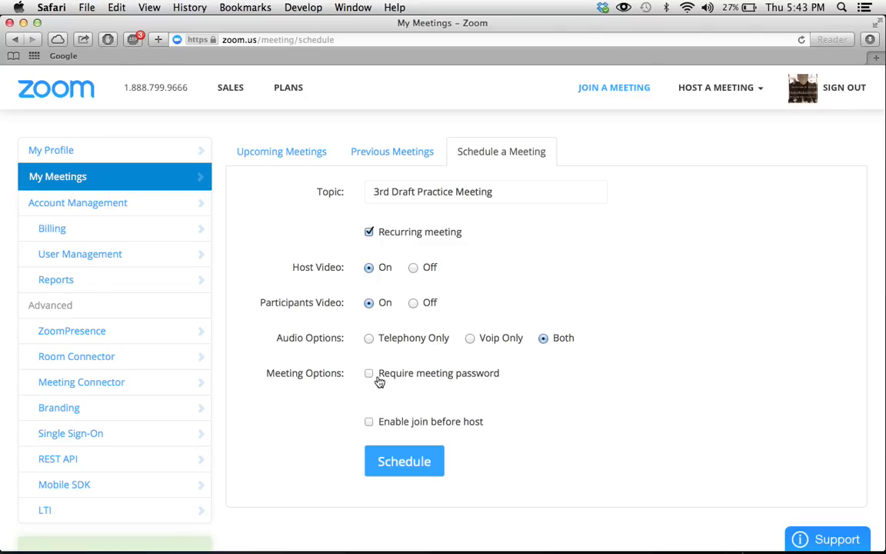
click(369, 373)
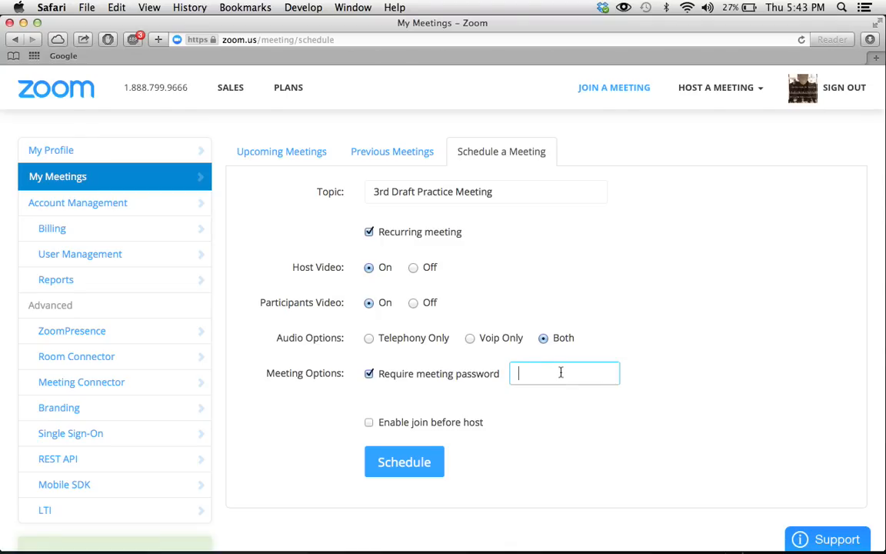
mouse_move(788, 396)
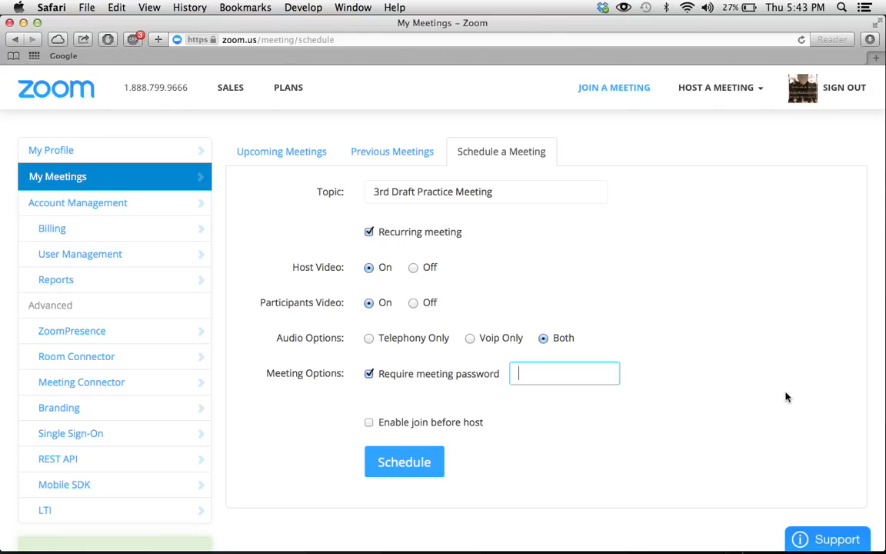
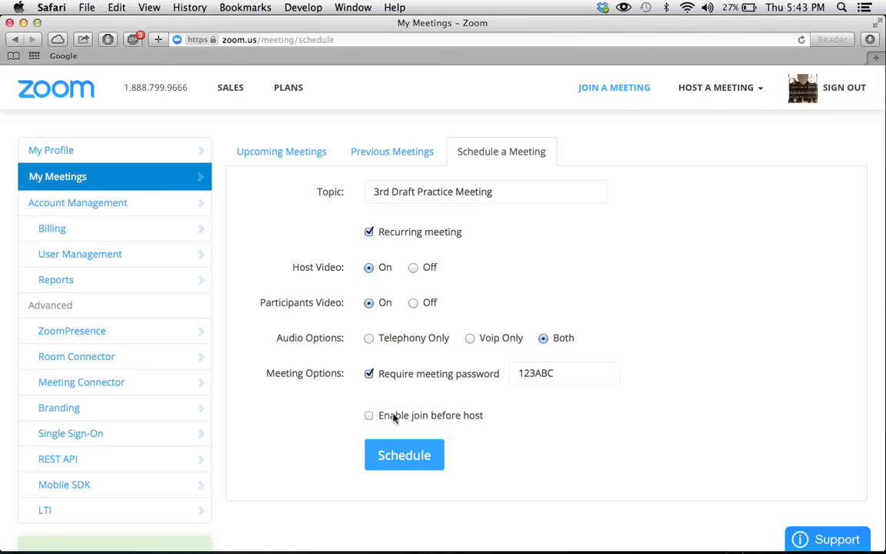
click(562, 373)
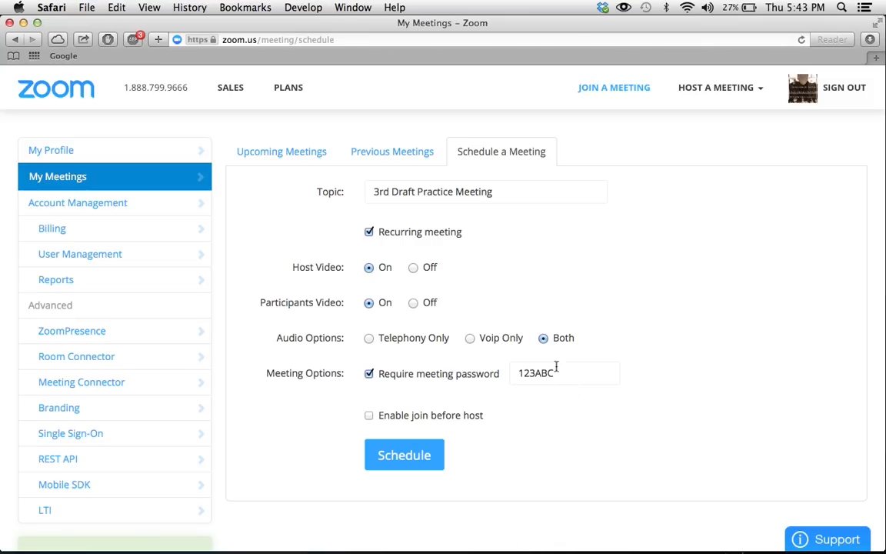
mouse_move(348, 369)
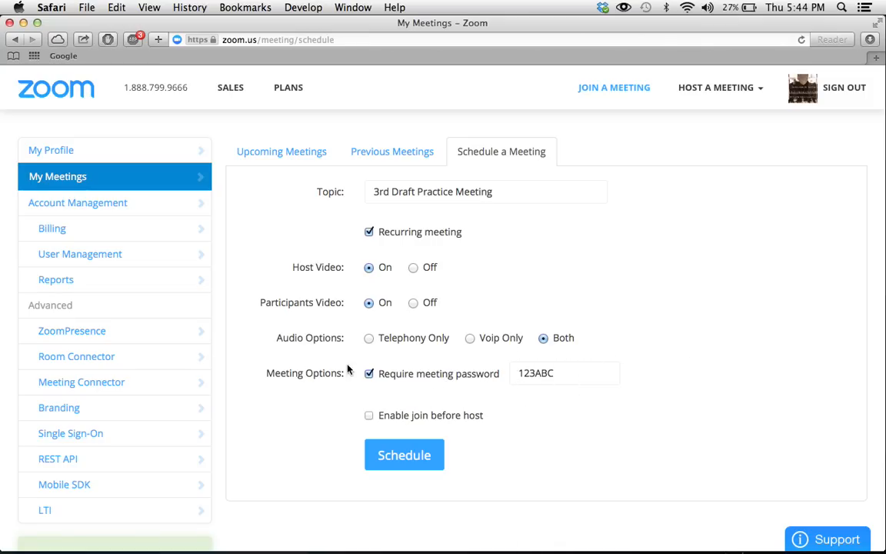
mouse_move(434, 400)
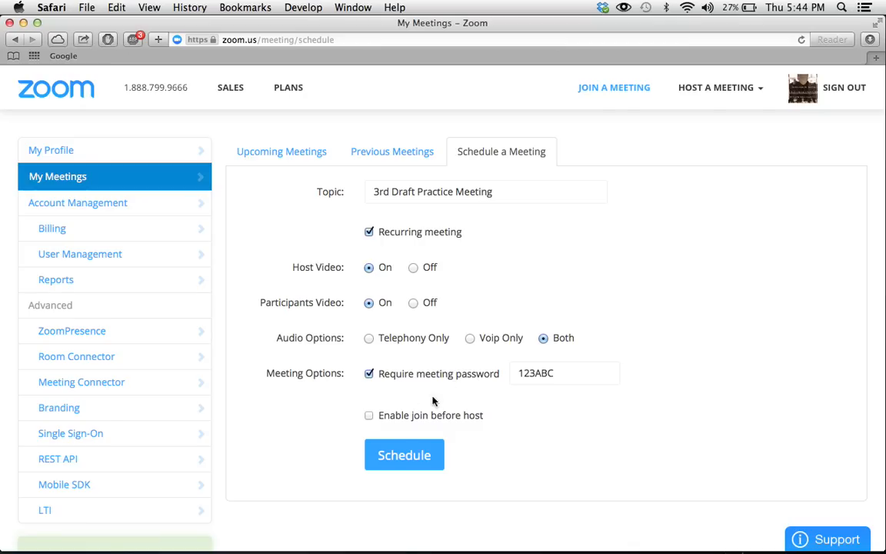
mouse_move(387, 416)
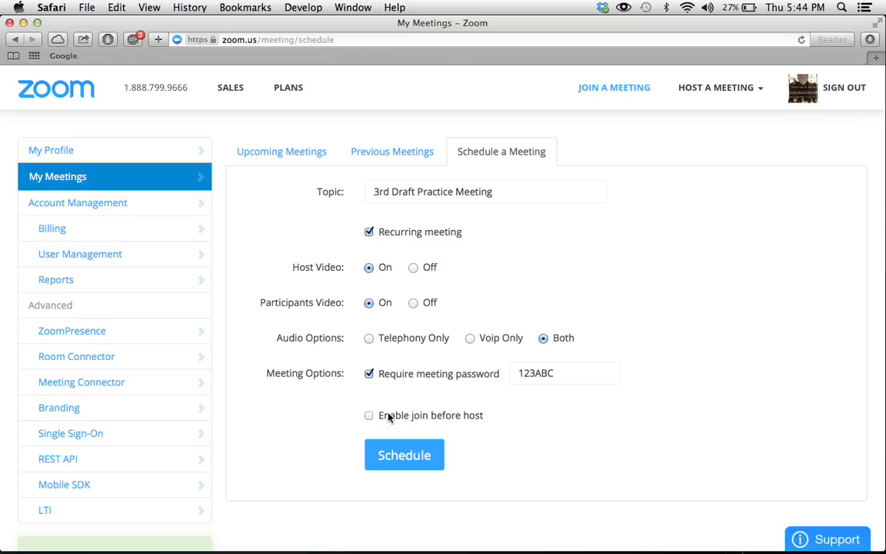
click(369, 415)
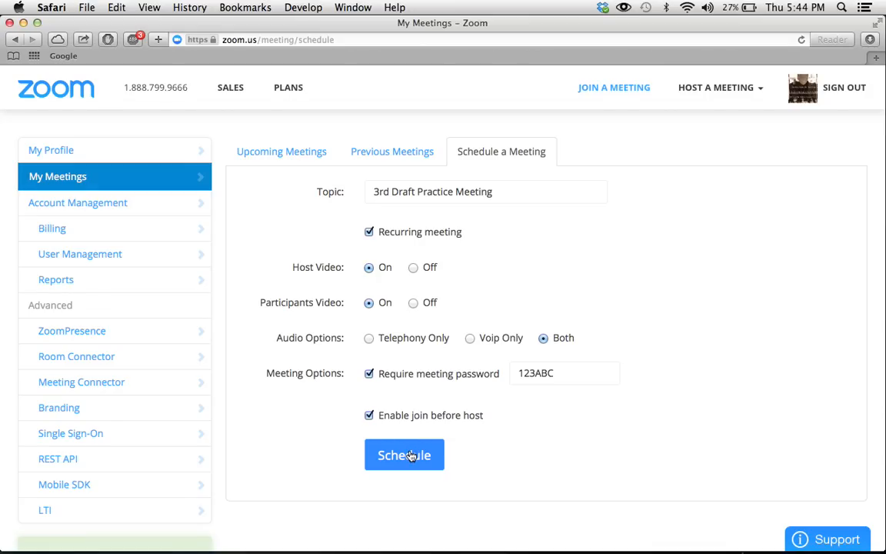
Schedule the meeting and return to the Upcoming Meetings list showing it as recurring.
click(403, 455)
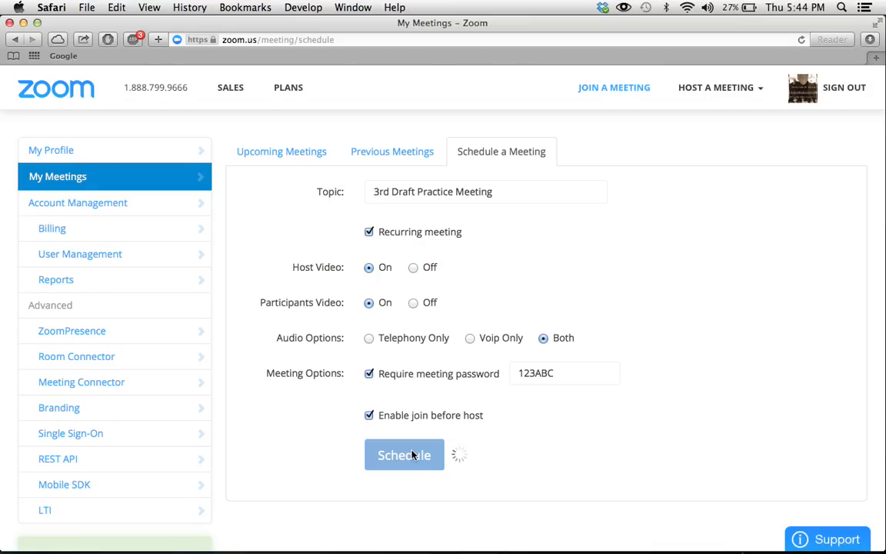
click(403, 456)
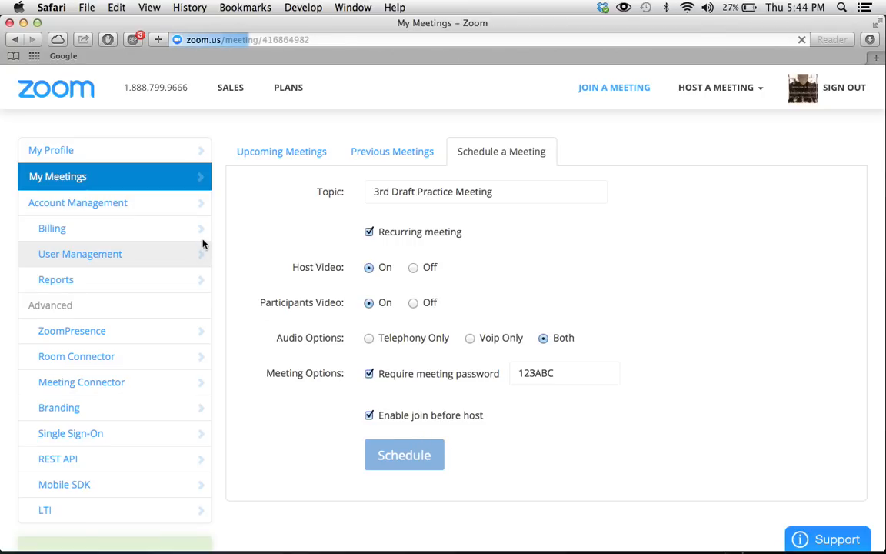
click(403, 455)
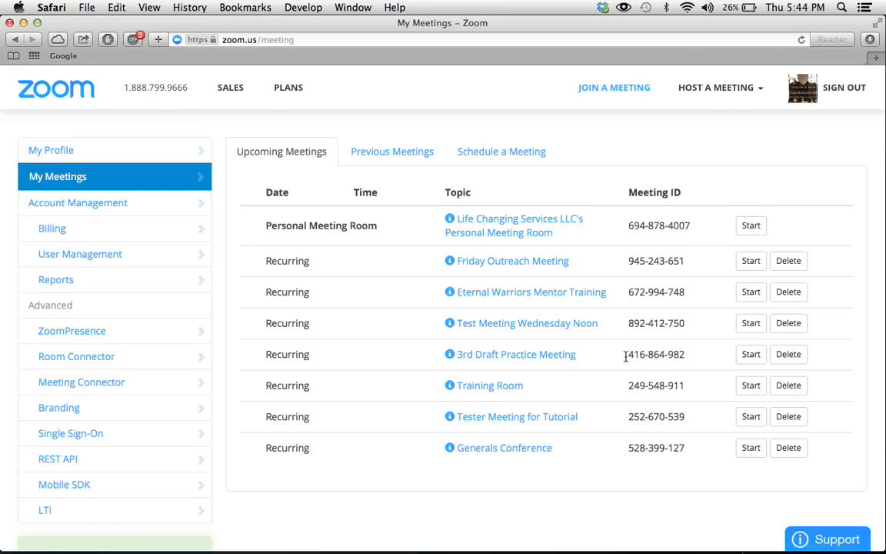
mouse_move(676, 357)
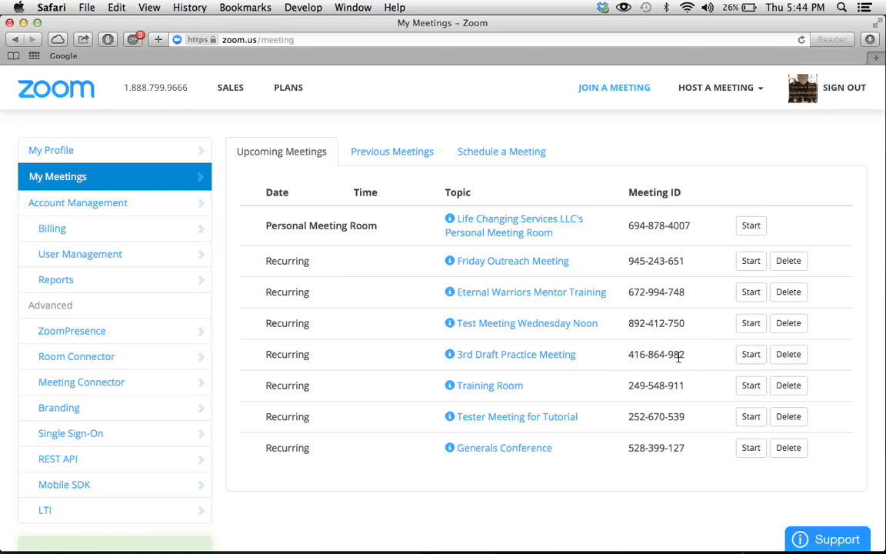
mouse_move(699, 357)
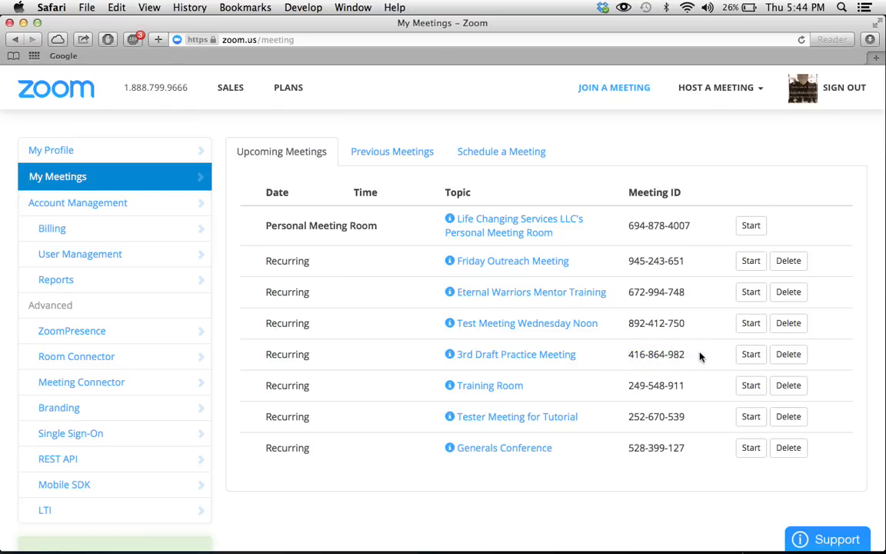